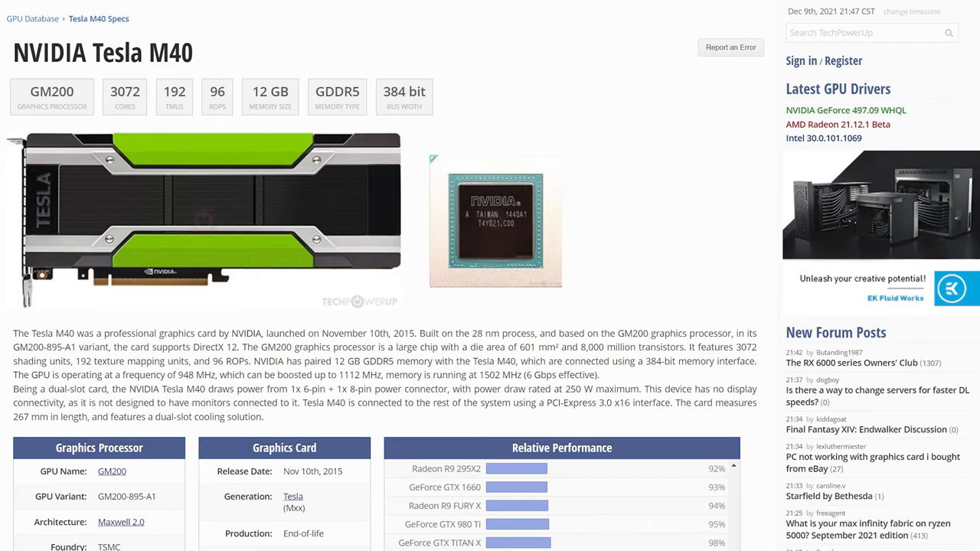
scroll("down", 3)
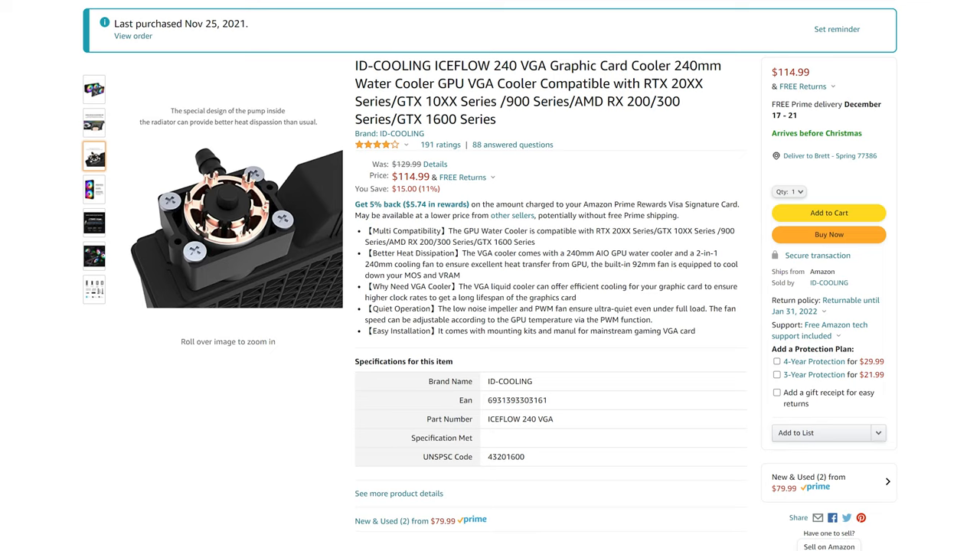
scroll("down", 3)
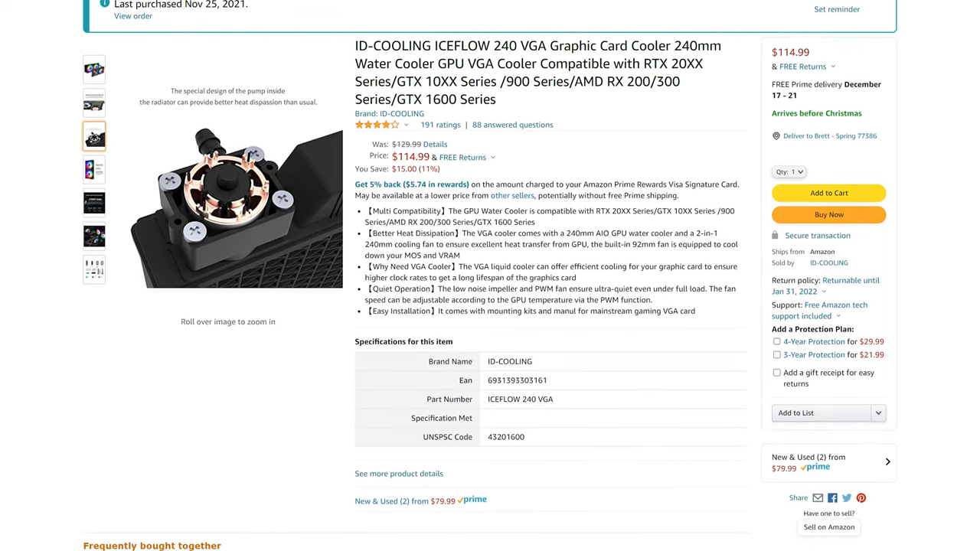
scroll("down", 3)
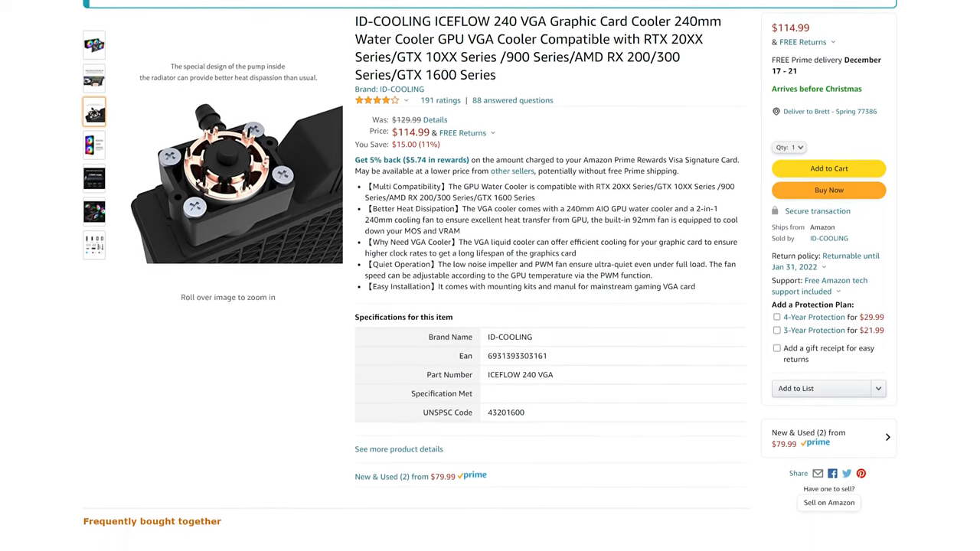
scroll("down", 3)
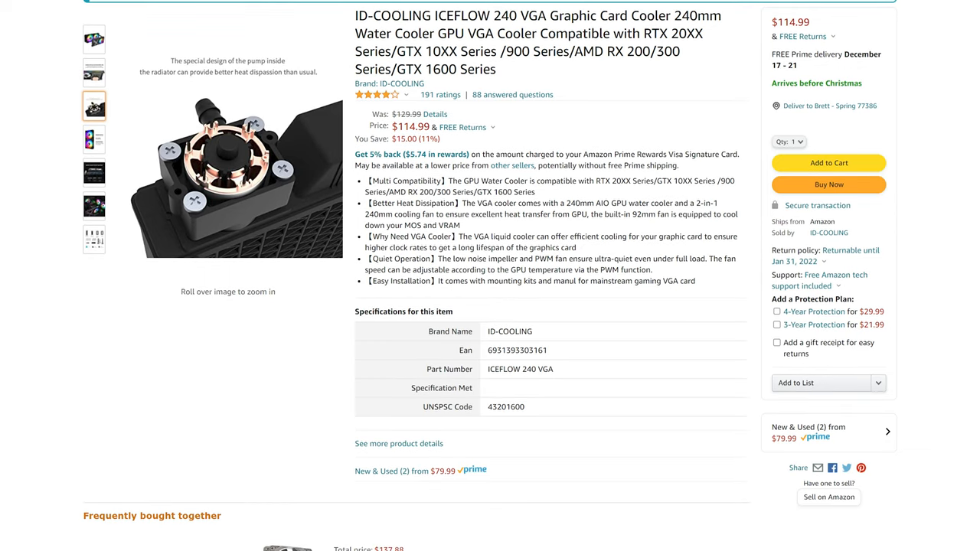